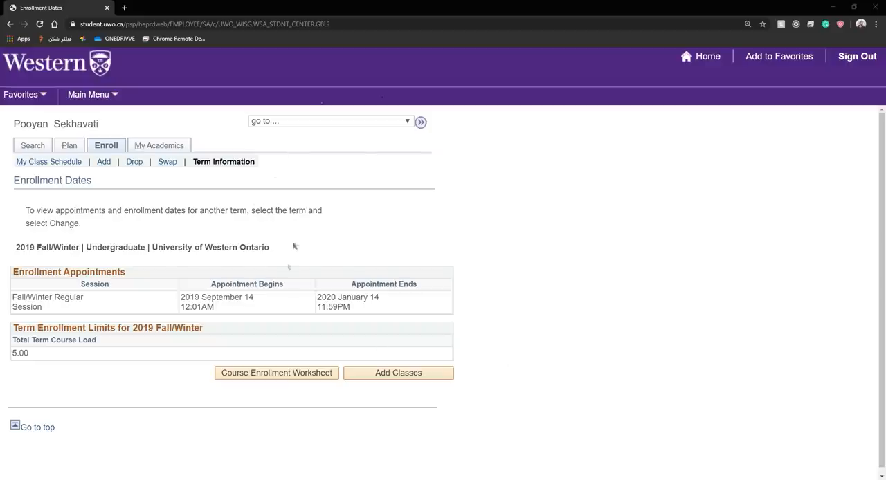
{"action": "mouse_move", "coordinate": [262, 296]}
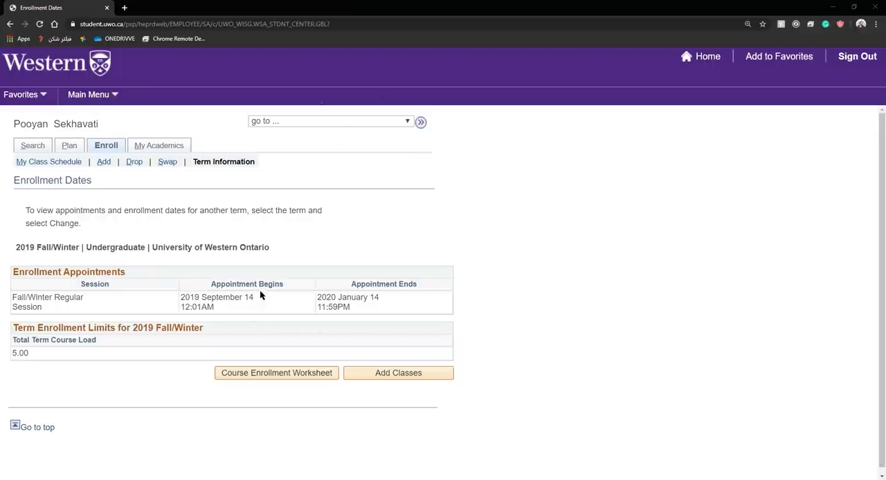
{"action": "mouse_move", "coordinate": [265, 294]}
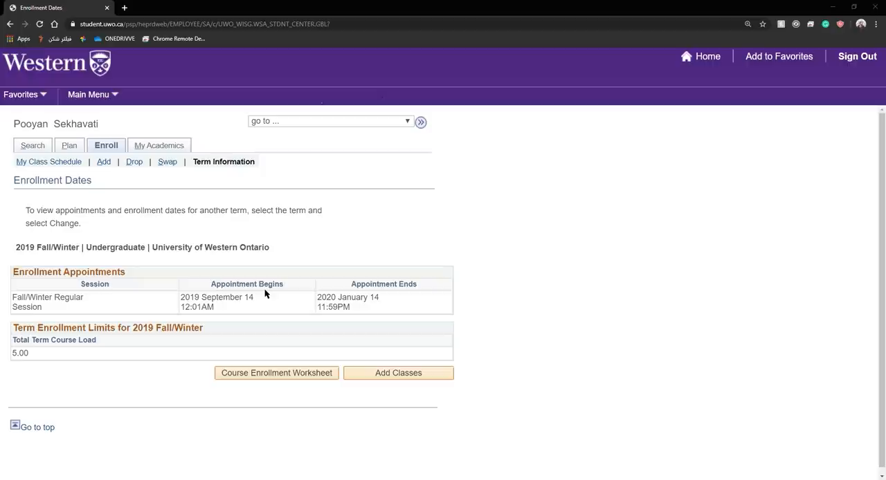
{"action": "mouse_move", "coordinate": [293, 304]}
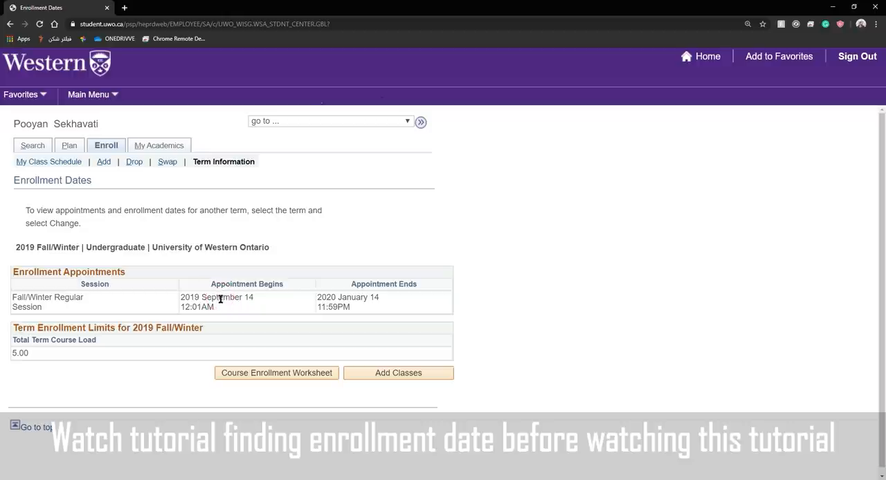
{"action": "mouse_move", "coordinate": [180, 316]}
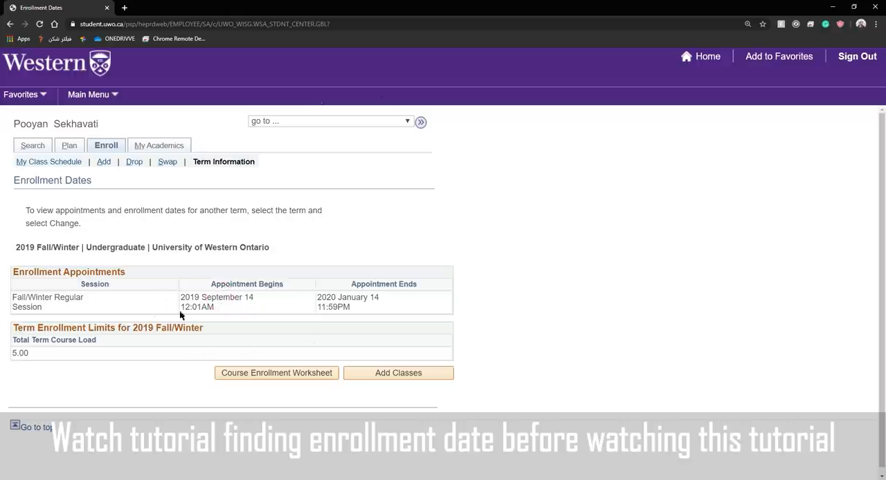
{"action": "mouse_move", "coordinate": [241, 311]}
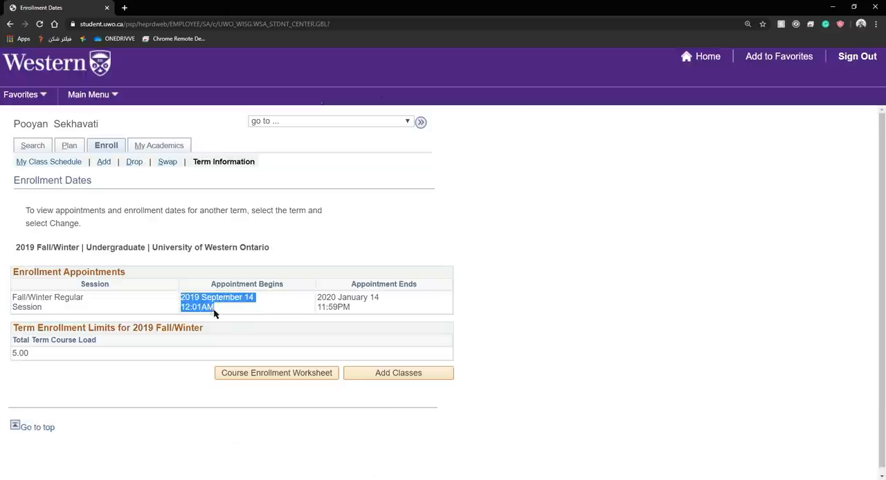
Search Google for 'western university calendar' and open the Academic Calendar – Western University result.
{"action": "left_click", "coordinate": [211, 317]}
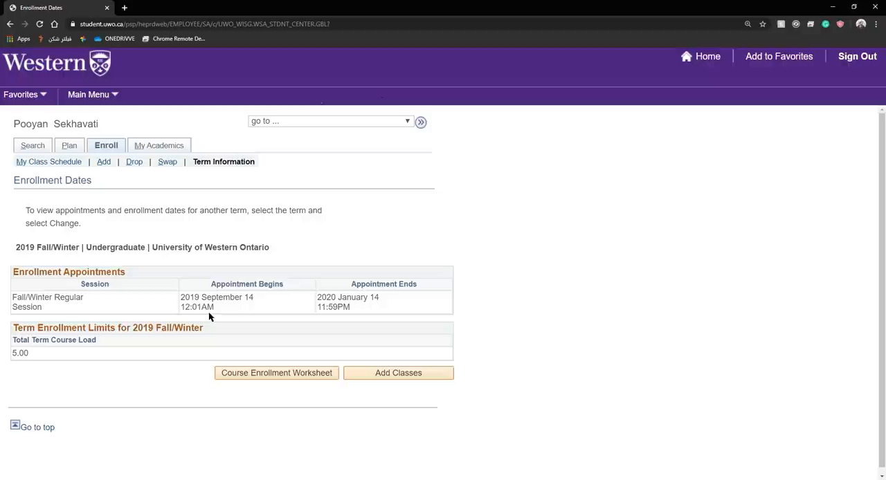
{"action": "mouse_move", "coordinate": [461, 263]}
{"action": "type", "text": "e"}
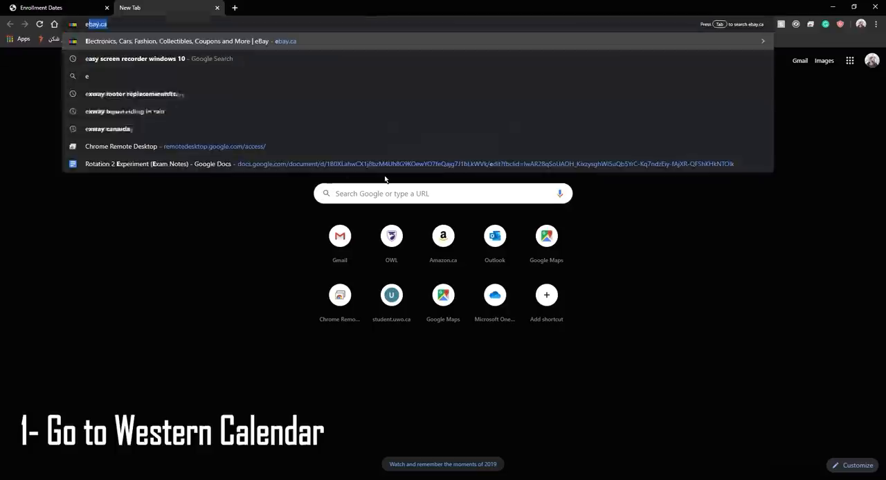
{"action": "type", "text": "western university"}
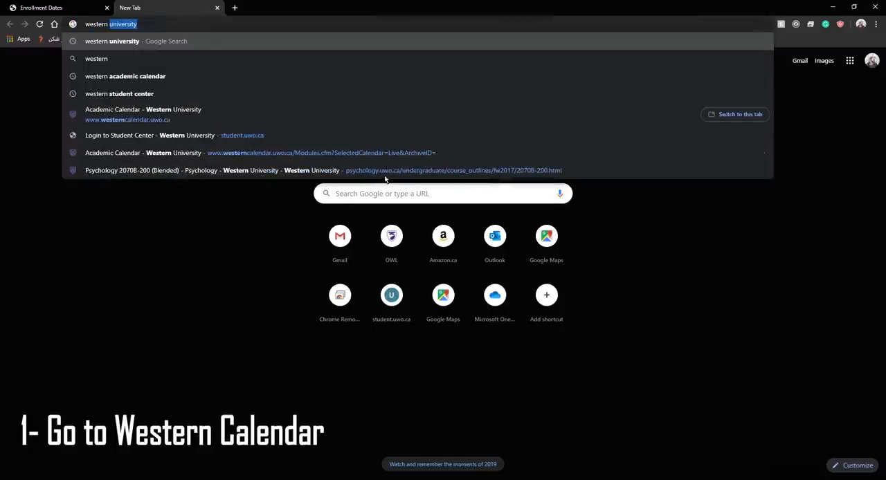
{"action": "type", "text": "camp"}
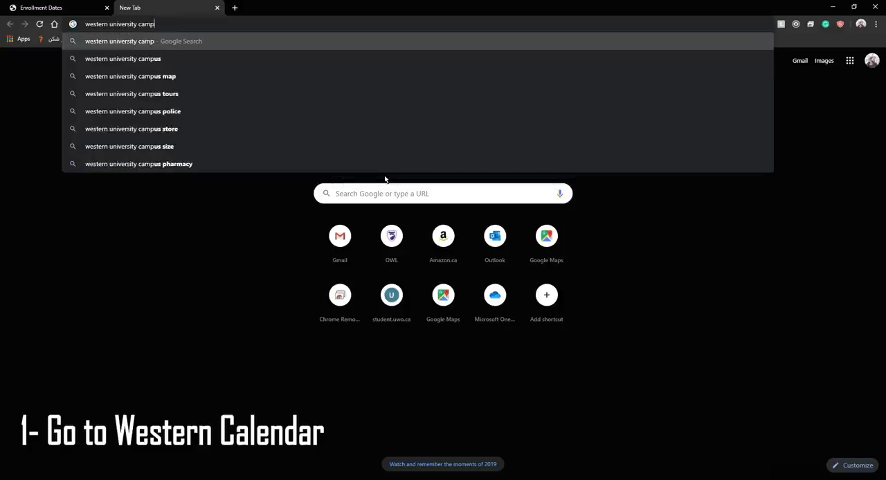
{"action": "key", "text": "Return"}
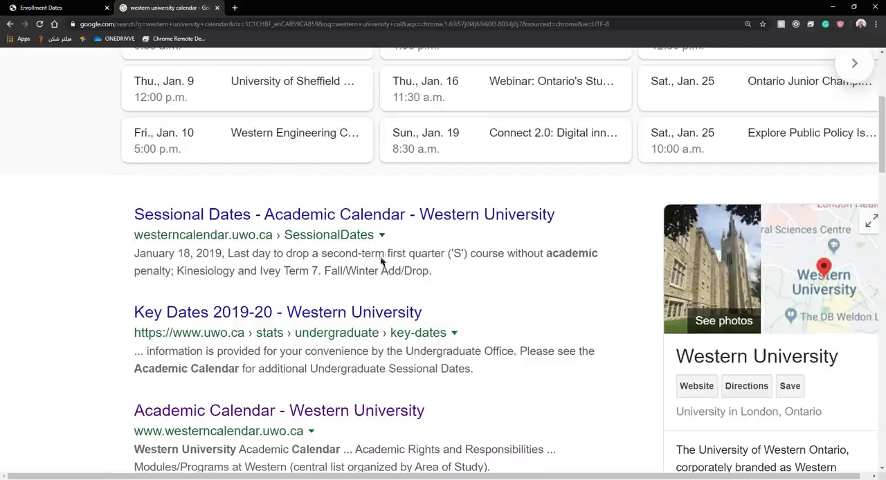
{"action": "scroll", "scroll_direction": "up", "scroll_amount": 3}
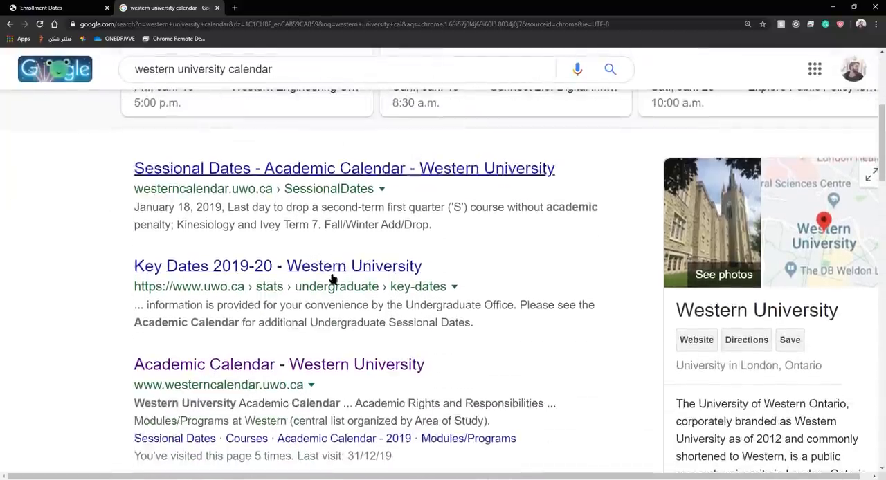
{"action": "mouse_move", "coordinate": [196, 270]}
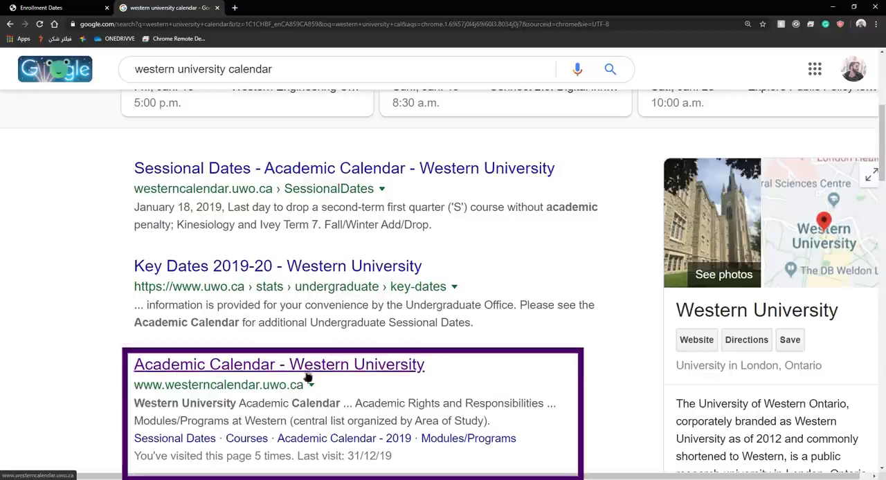
{"action": "mouse_move", "coordinate": [291, 398]}
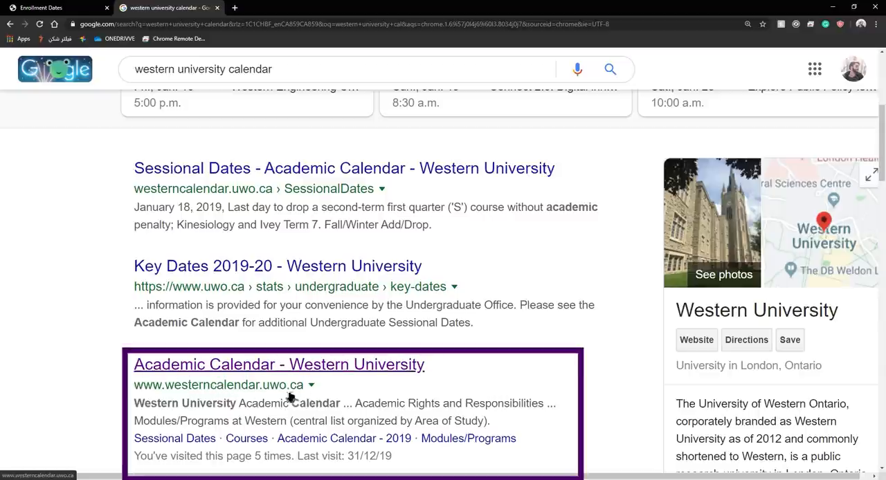
{"action": "scroll", "scroll_direction": "down", "scroll_amount": 3}
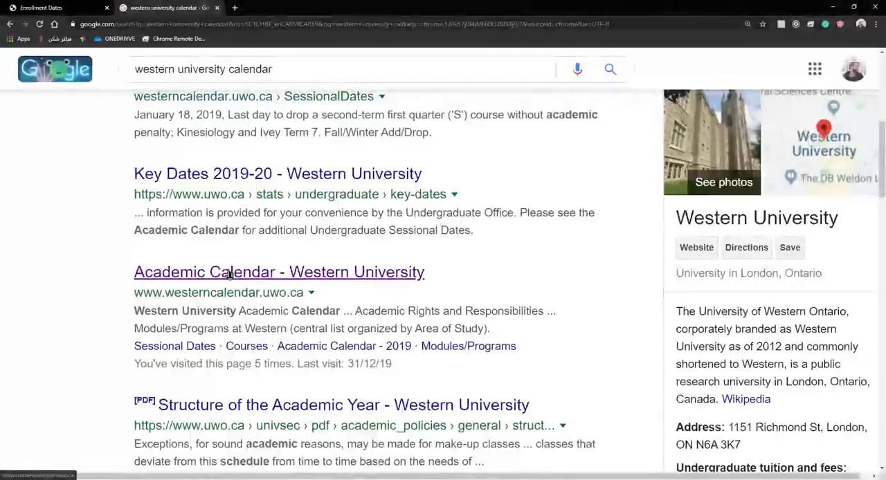
{"action": "left_click", "coordinate": [279, 271]}
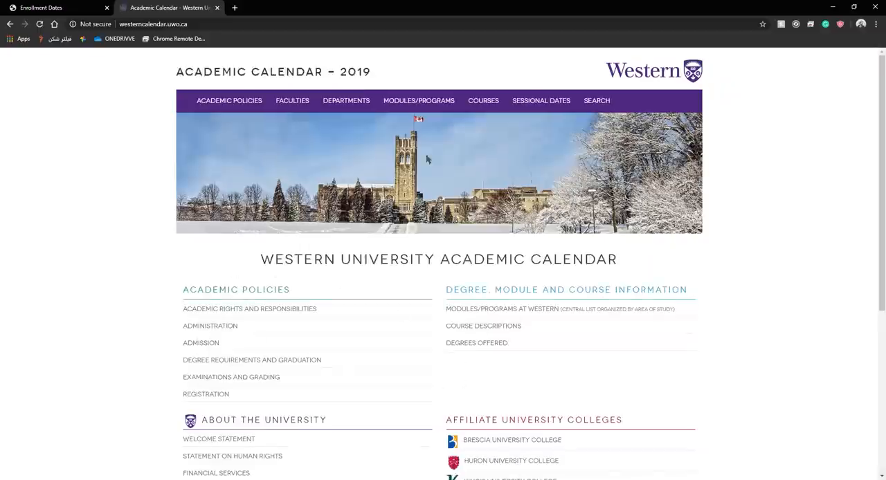
{"action": "mouse_move", "coordinate": [282, 251]}
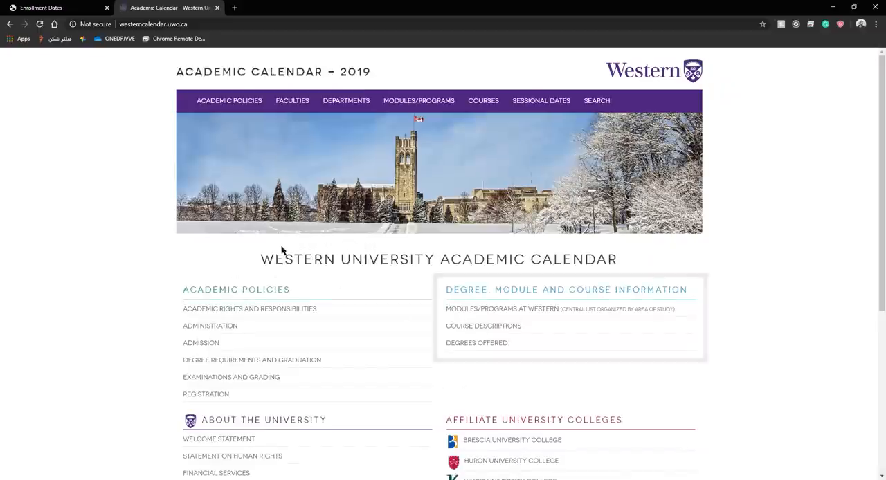
Highlight the Degree, Module and Course Information section on the calendar homepage.
{"action": "double_click", "coordinate": [566, 290]}
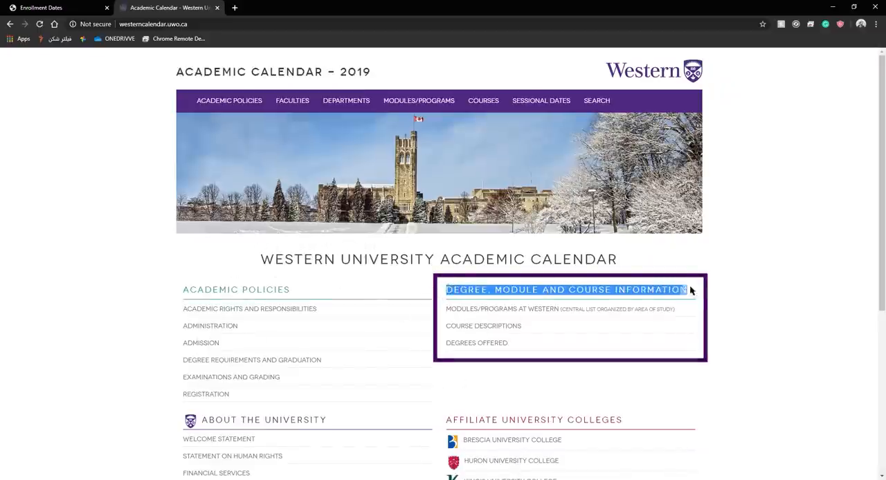
{"action": "mouse_move", "coordinate": [540, 309]}
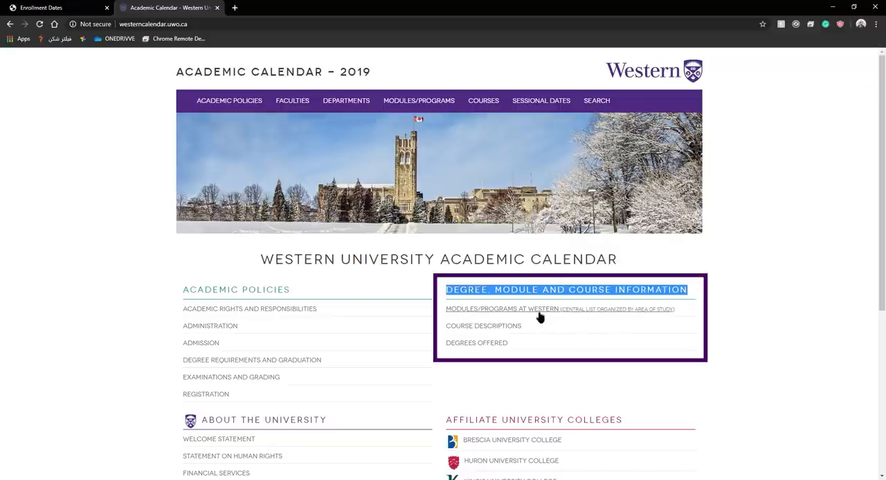
{"action": "mouse_move", "coordinate": [502, 309]}
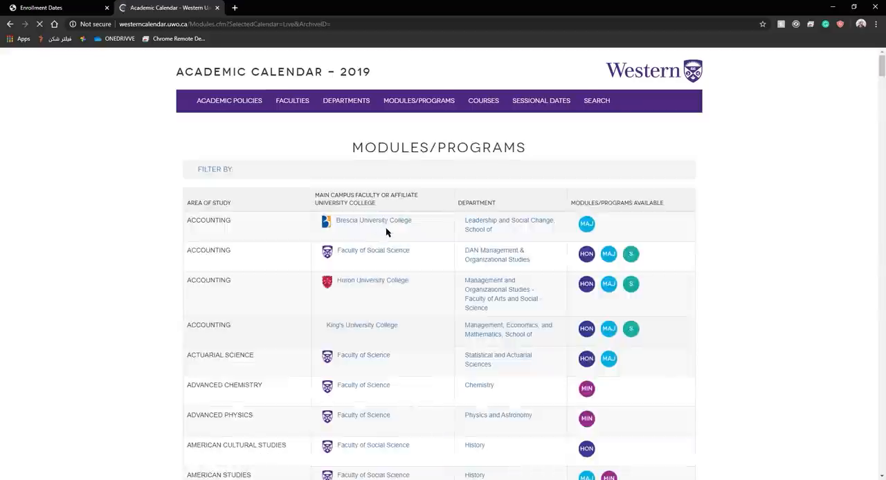
Filter the Modules/Programs list by 'medical science'.
{"action": "scroll", "scroll_direction": "down", "scroll_amount": 3}
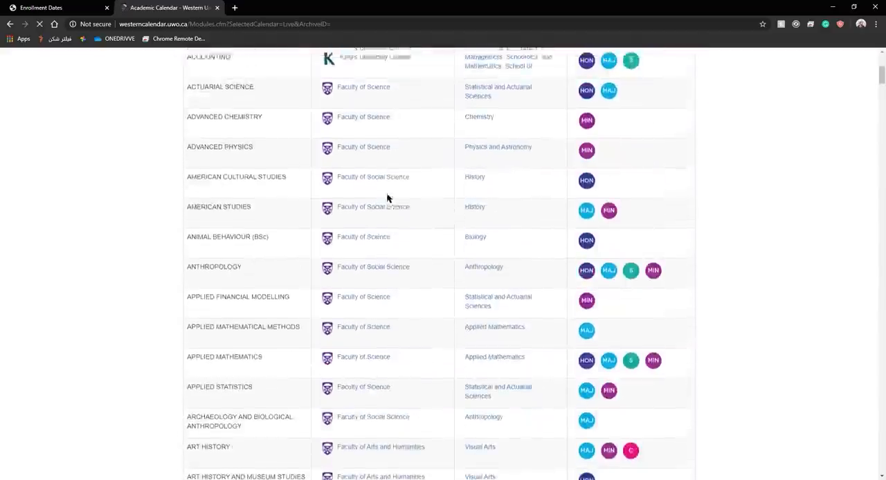
{"action": "scroll", "scroll_direction": "up", "scroll_amount": 3}
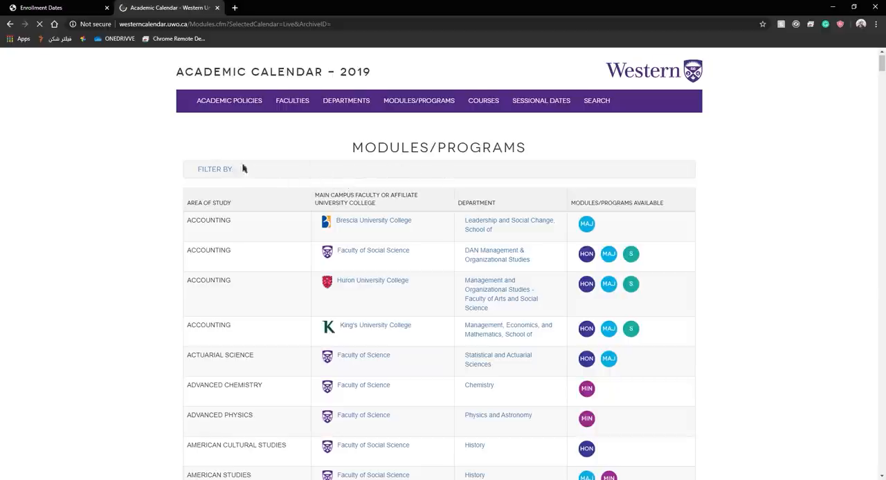
{"action": "scroll", "scroll_direction": "down", "scroll_amount": 3}
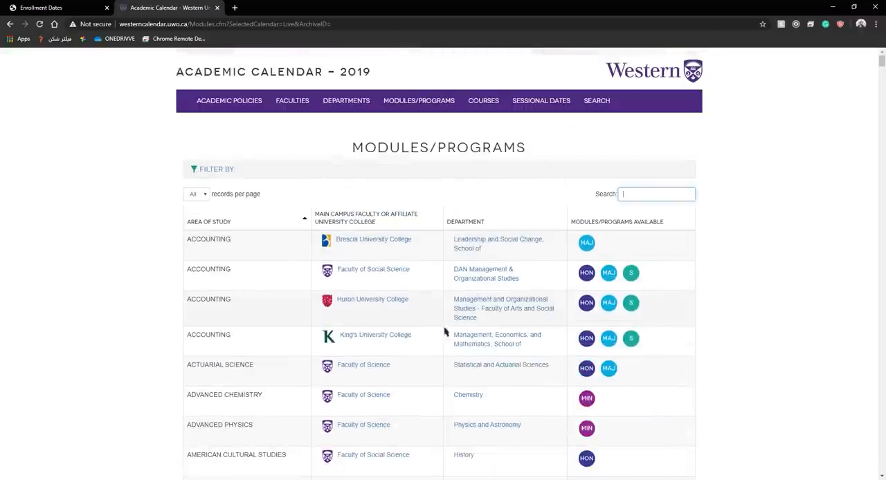
{"action": "mouse_move", "coordinate": [523, 277]}
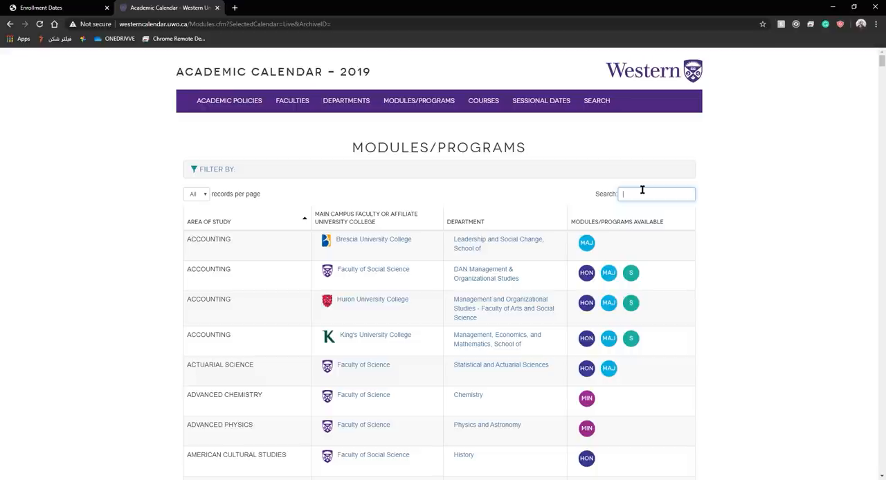
{"action": "type", "text": "medical science"}
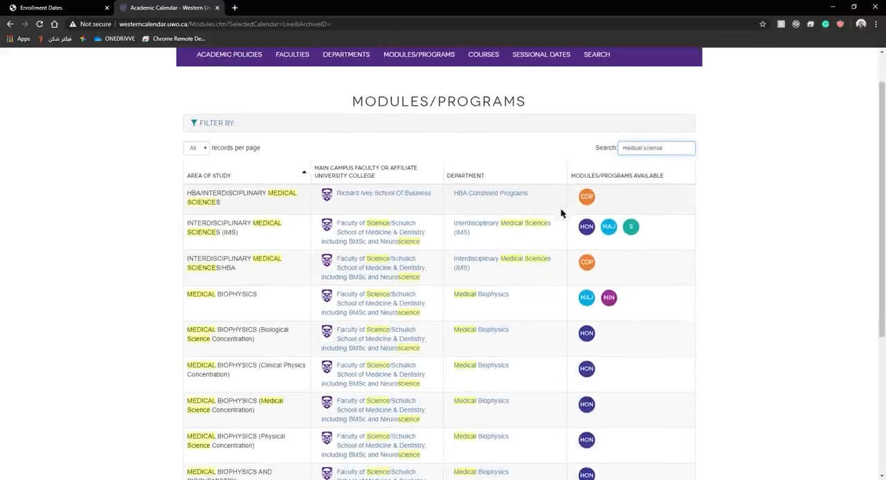
Scroll the 13 filtered programs down to the Medical Sciences row.
{"action": "scroll", "scroll_direction": "down", "scroll_amount": 3}
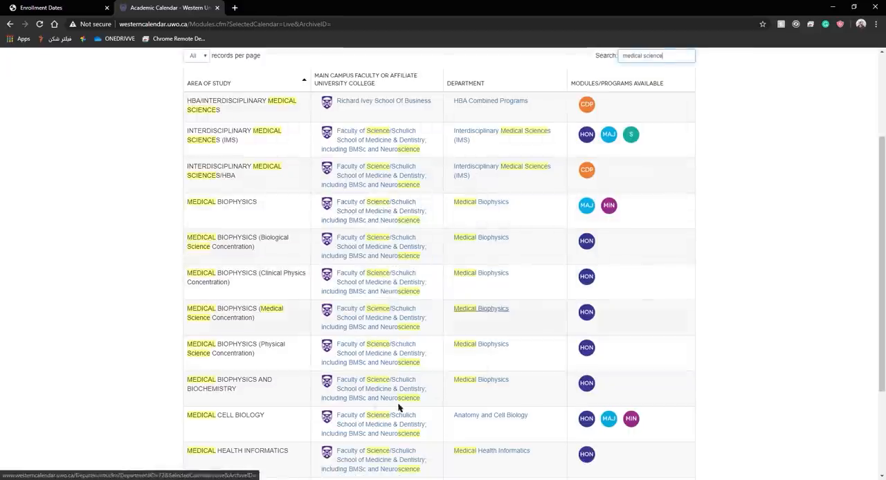
{"action": "scroll", "scroll_direction": "down", "scroll_amount": 3}
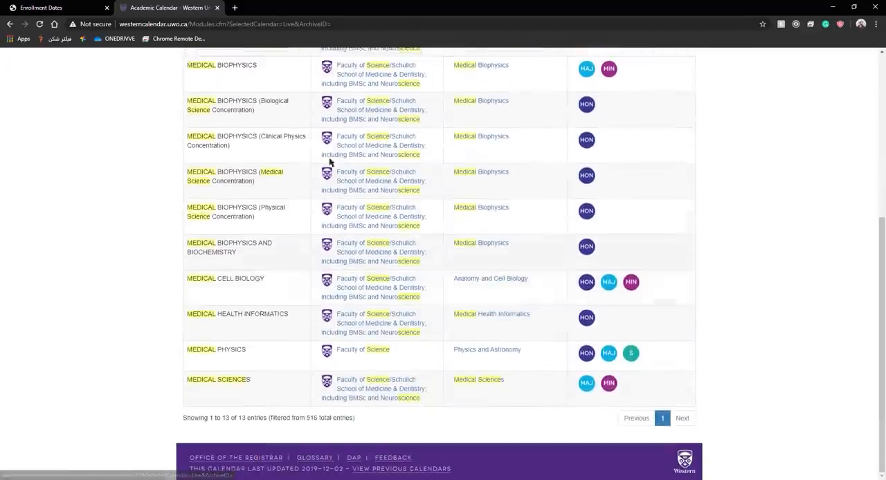
{"action": "scroll", "scroll_direction": "up", "scroll_amount": 3}
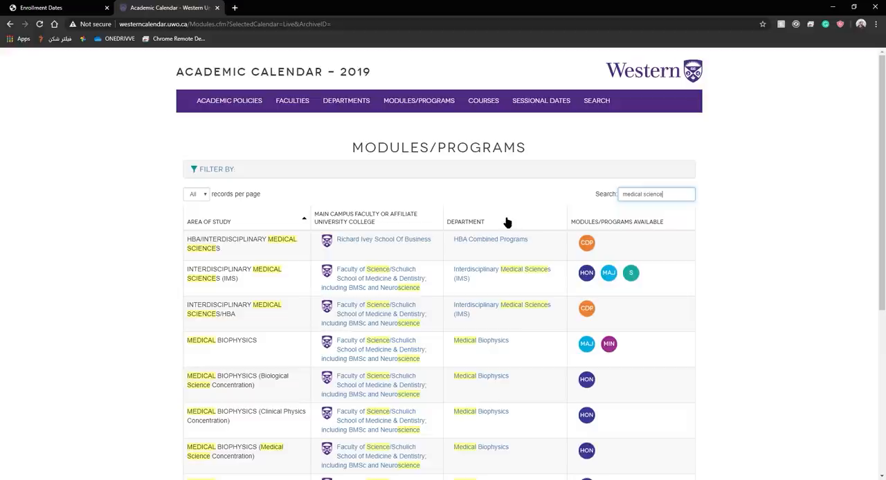
{"action": "scroll", "scroll_direction": "down", "scroll_amount": 3}
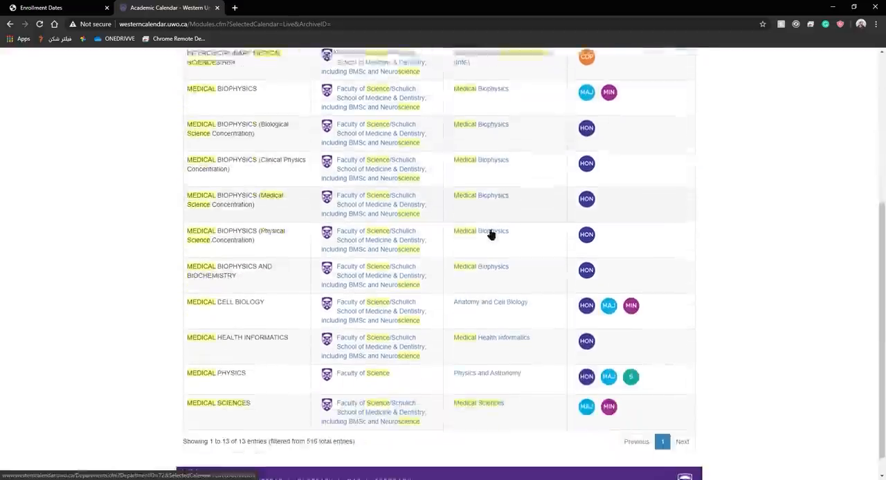
{"action": "scroll", "scroll_direction": "down", "scroll_amount": 3}
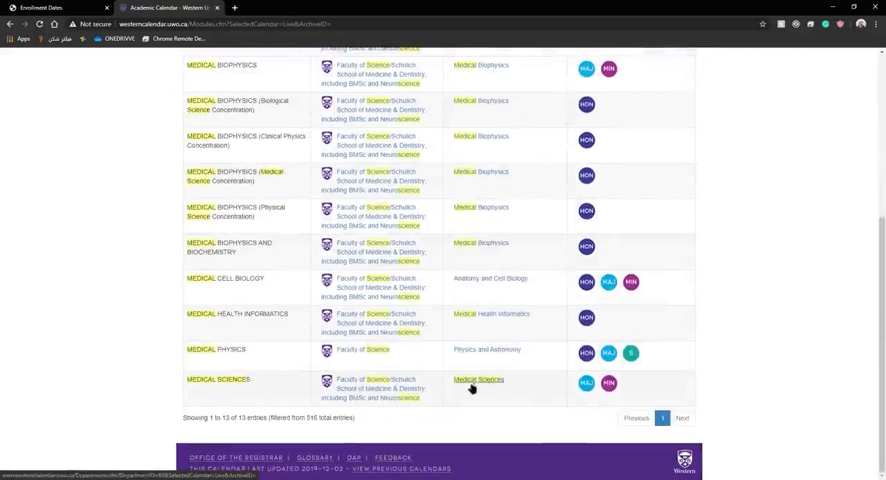
{"action": "scroll", "scroll_direction": "up", "scroll_amount": 3}
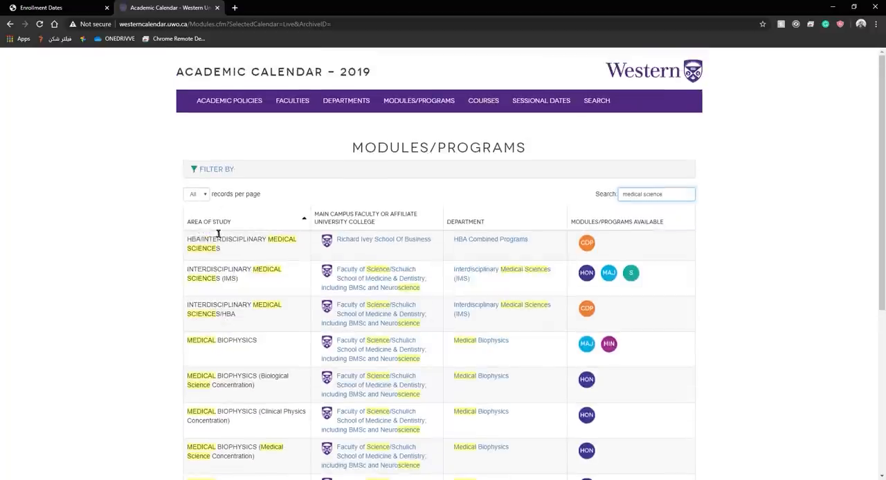
{"action": "scroll", "scroll_direction": "down", "scroll_amount": 3}
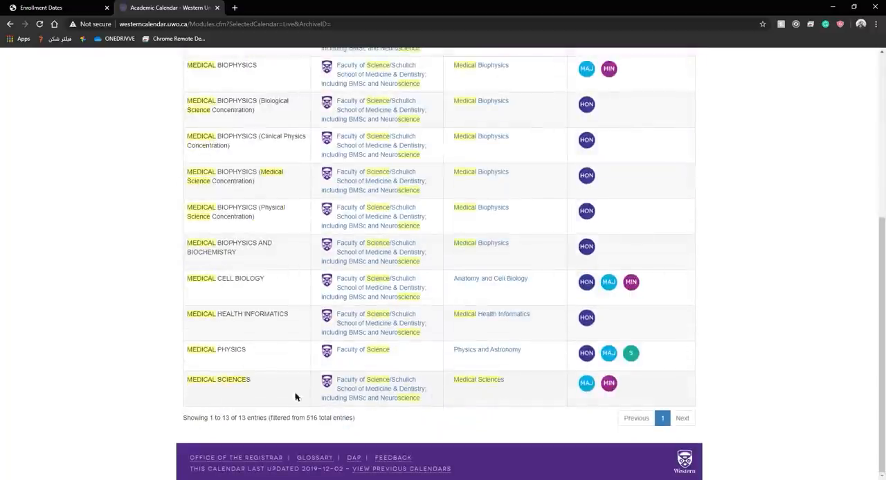
{"action": "mouse_move", "coordinate": [279, 312]}
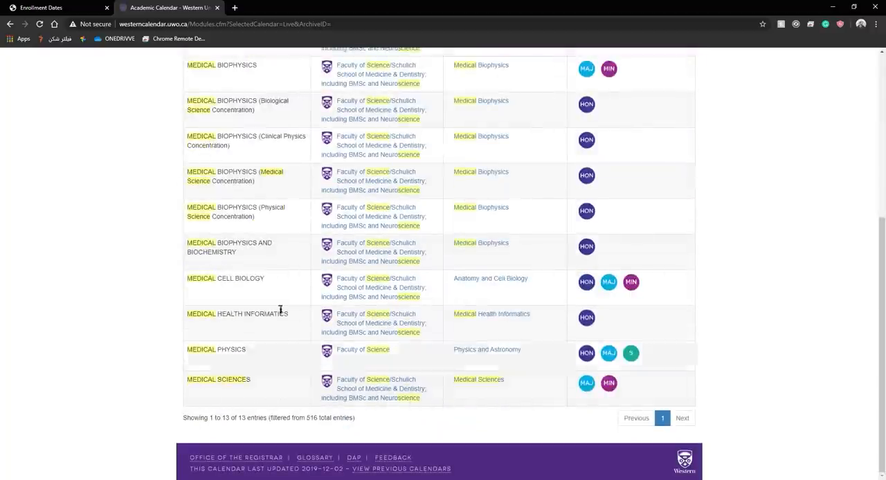
{"action": "scroll", "scroll_direction": "up", "scroll_amount": 3}
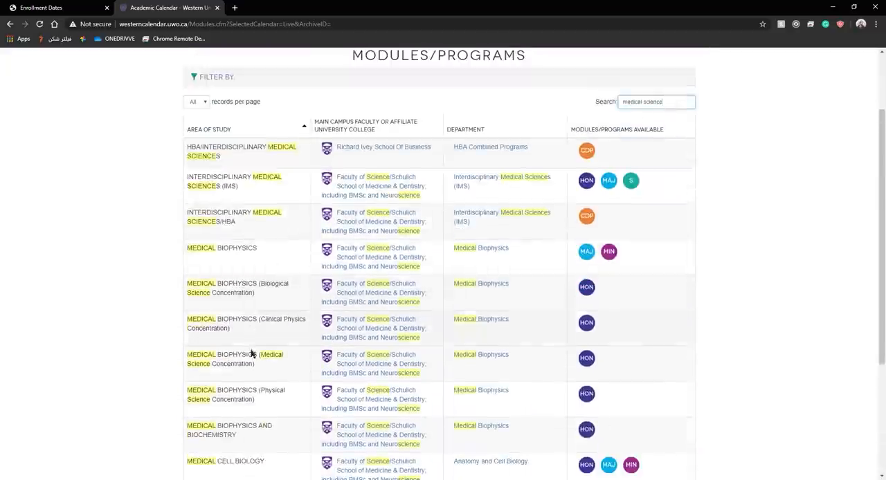
{"action": "scroll", "scroll_direction": "down", "scroll_amount": 3}
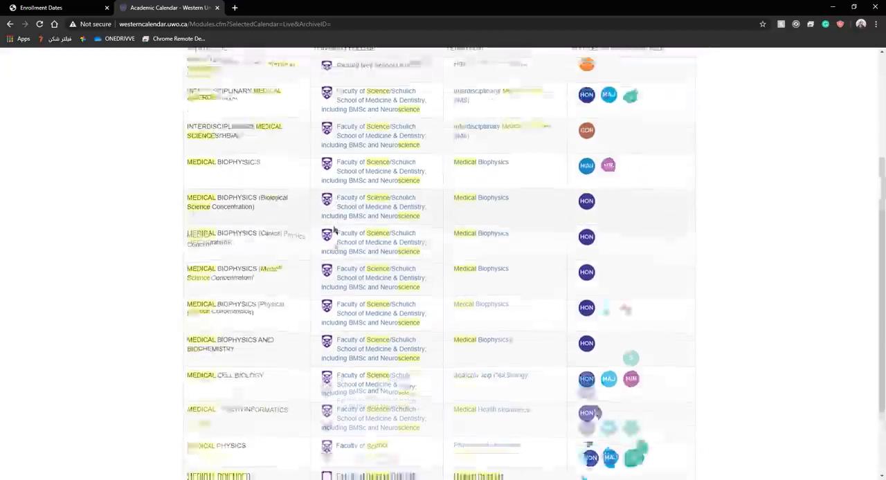
{"action": "scroll", "scroll_direction": "down", "scroll_amount": 3}
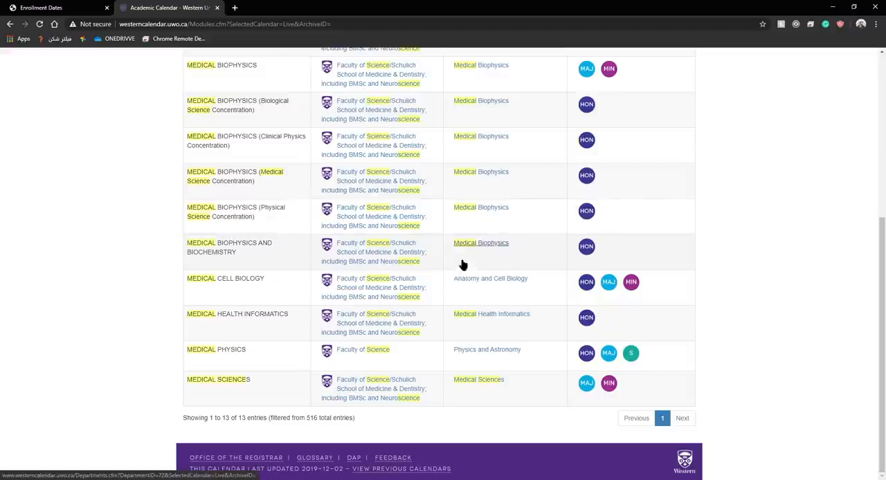
{"action": "scroll", "scroll_direction": "up", "scroll_amount": 3}
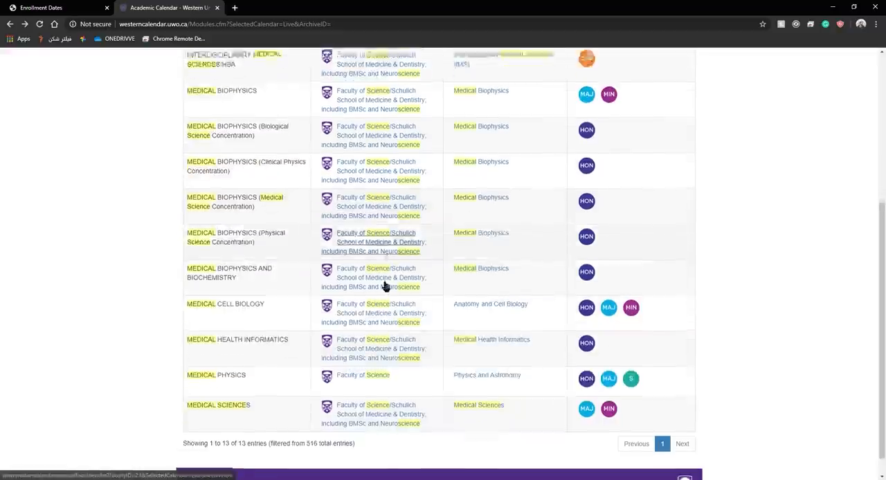
{"action": "scroll", "scroll_direction": "down", "scroll_amount": 3}
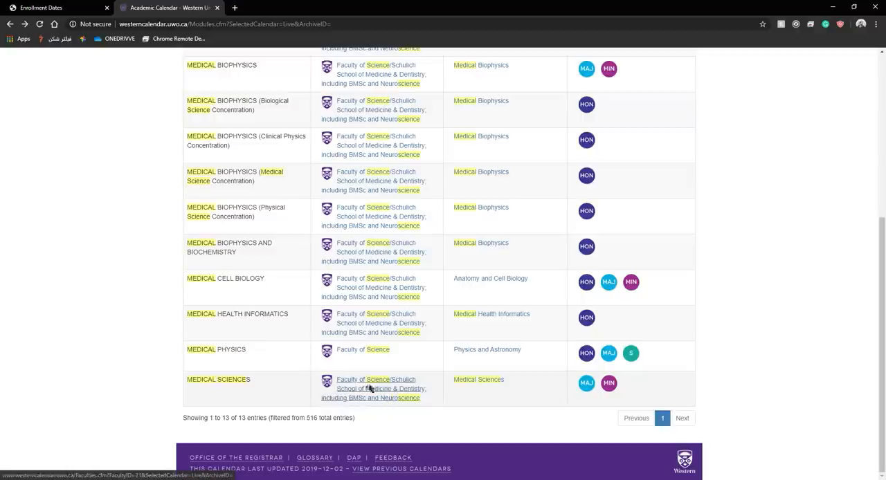
{"action": "mouse_move", "coordinate": [441, 396]}
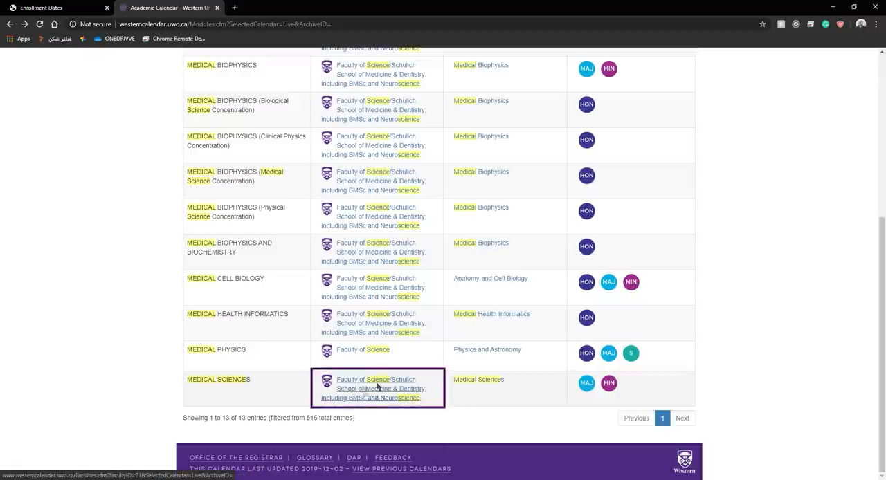
Open the Faculty of Science/Schulich page from the Medical Sciences row.
{"action": "left_click", "coordinate": [376, 388]}
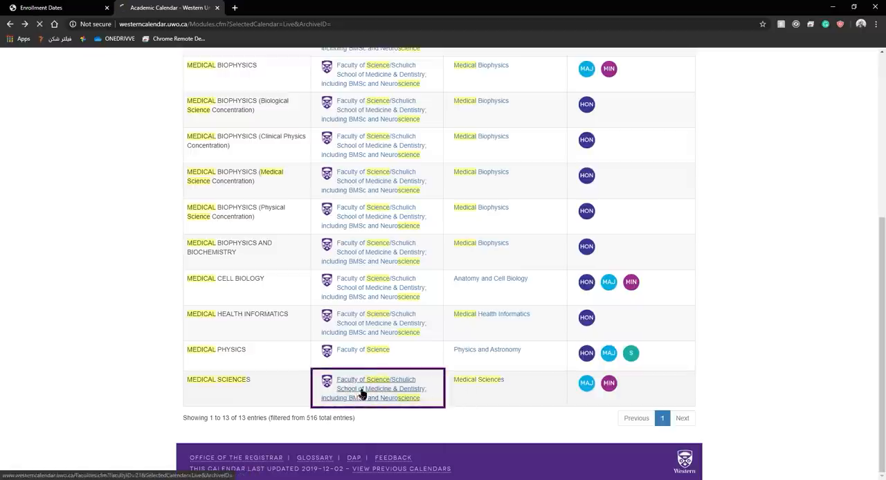
{"action": "left_click", "coordinate": [375, 389]}
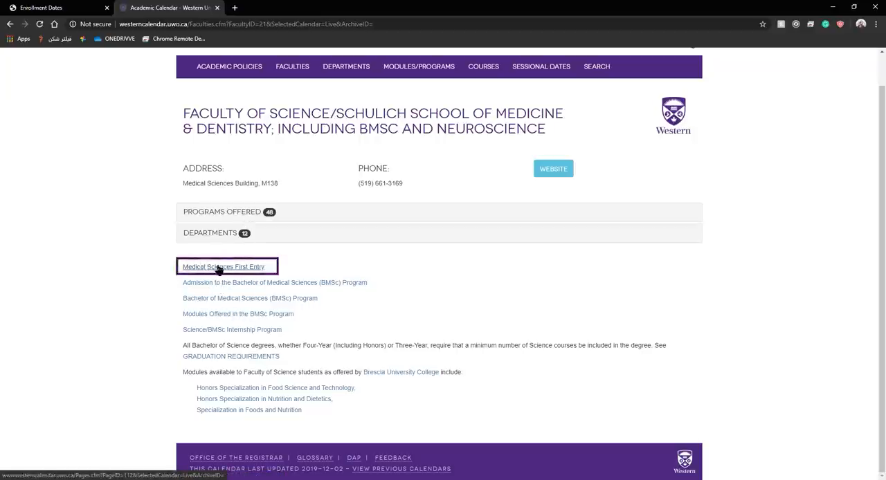
{"action": "mouse_move", "coordinate": [223, 277]}
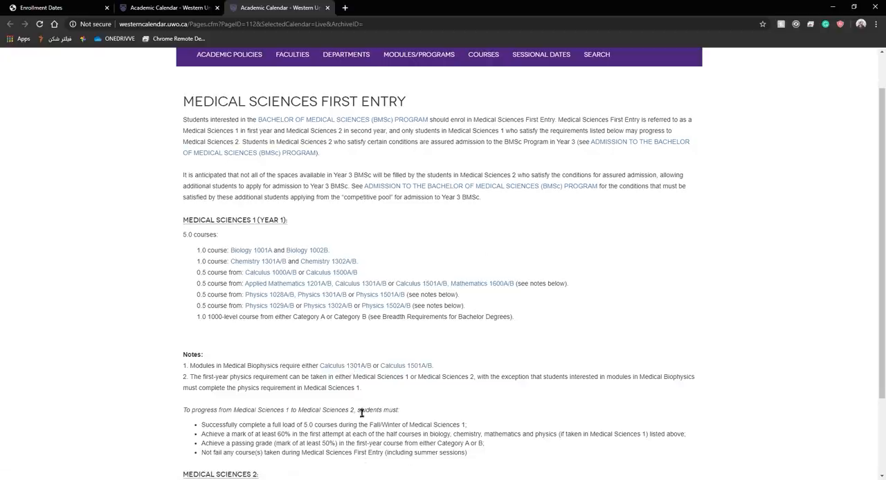
Read the Year 1 requirements, highlighting the 5.0-course total and Biology 1001A/1002B line.
{"action": "left_click_drag", "start_coordinate": [182, 220], "coordinate": [218, 234]}
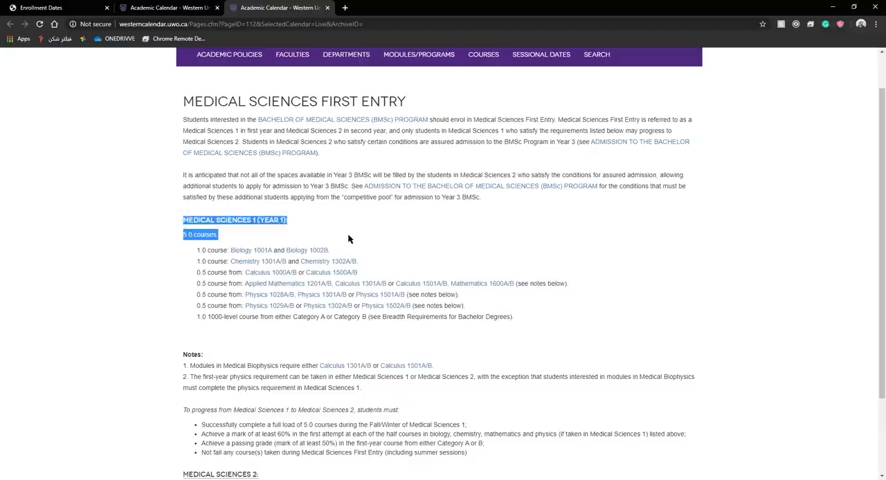
{"action": "left_click", "coordinate": [324, 231]}
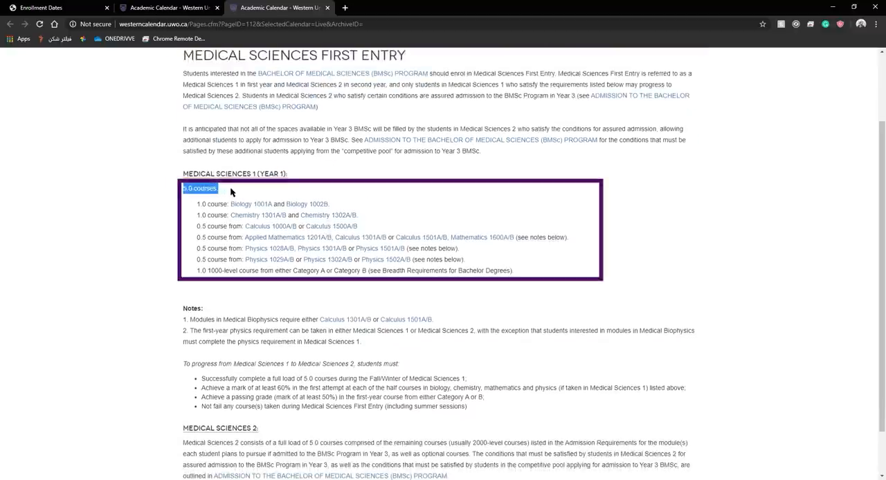
{"action": "left_click", "coordinate": [208, 205]}
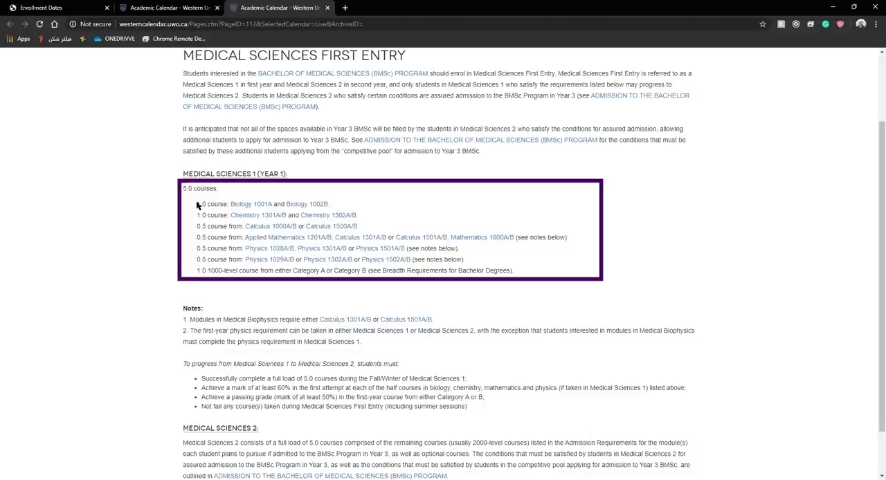
{"action": "triple_click", "coordinate": [263, 204]}
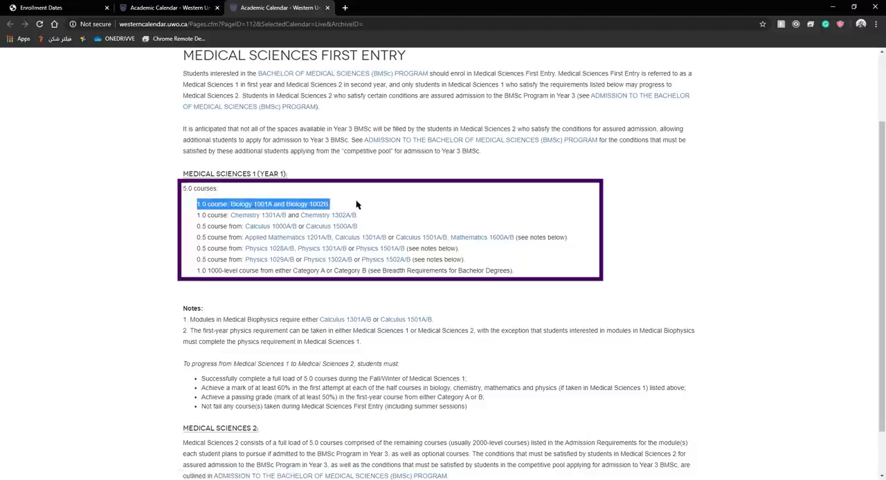
{"action": "left_click", "coordinate": [212, 203]}
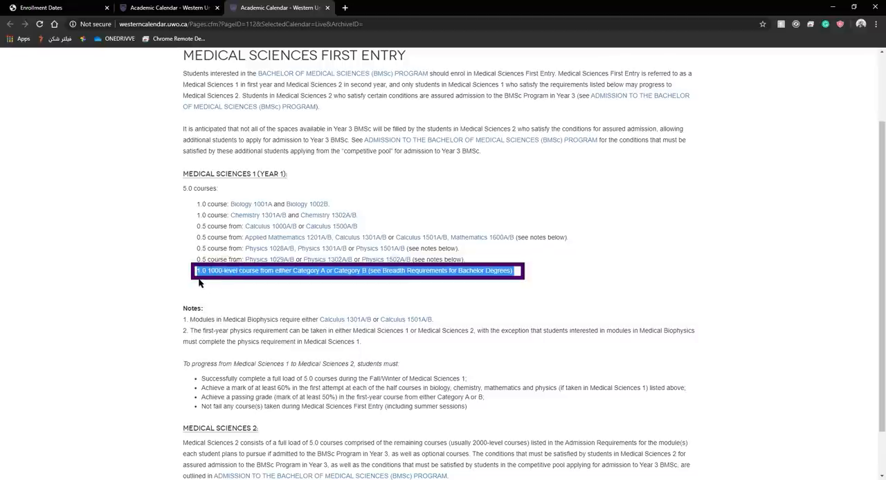
{"action": "mouse_move", "coordinate": [273, 288]}
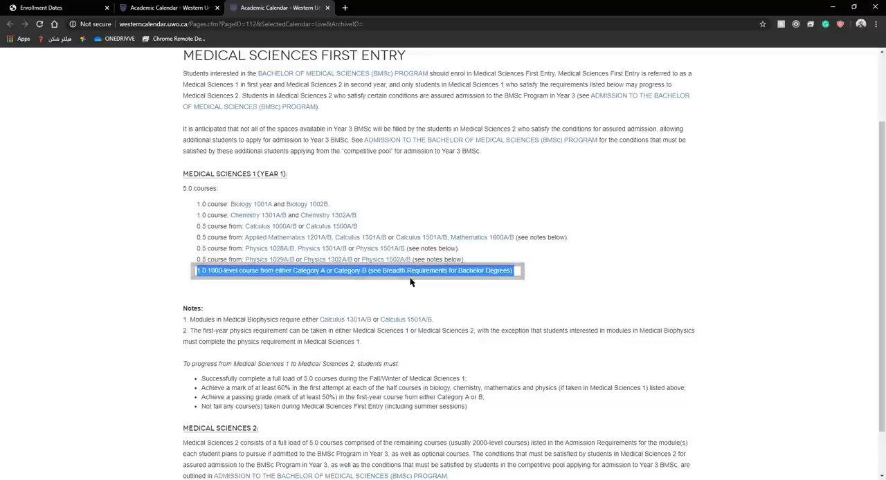
{"action": "scroll", "scroll_direction": "up", "scroll_amount": 3}
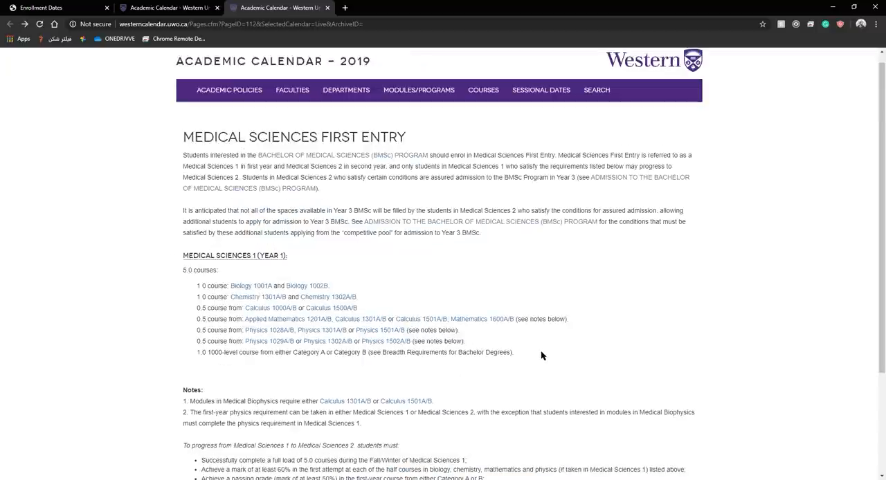
{"action": "mouse_move", "coordinate": [513, 360]}
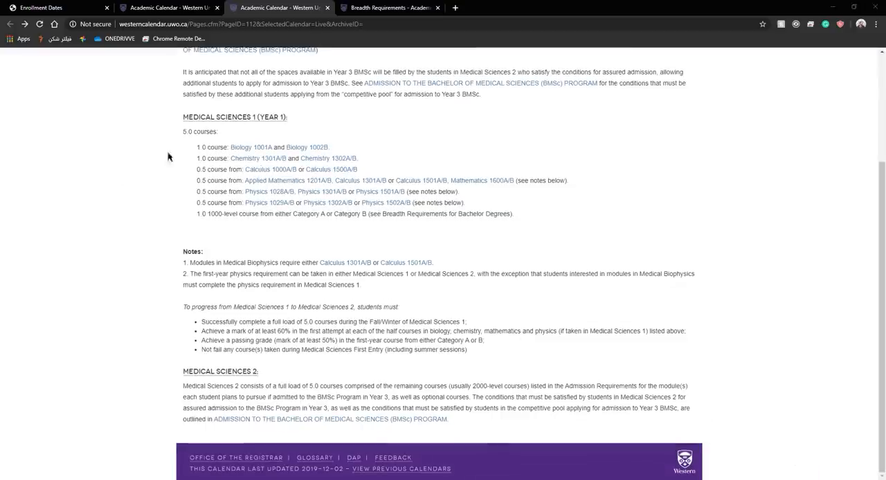
{"action": "mouse_move", "coordinate": [332, 213]}
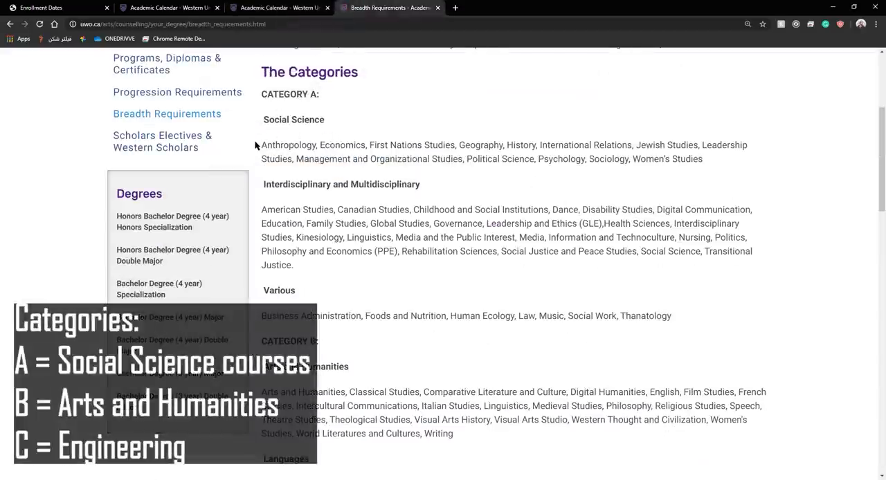
{"action": "mouse_move", "coordinate": [727, 173]}
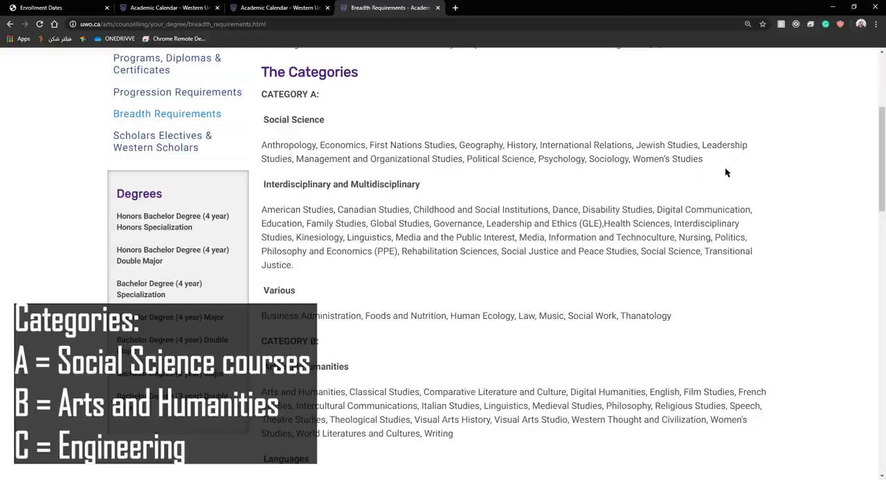
Review breadth Categories A, B and C, then return to the Medical Sciences First Entry tab.
{"action": "scroll", "scroll_direction": "down", "scroll_amount": 3}
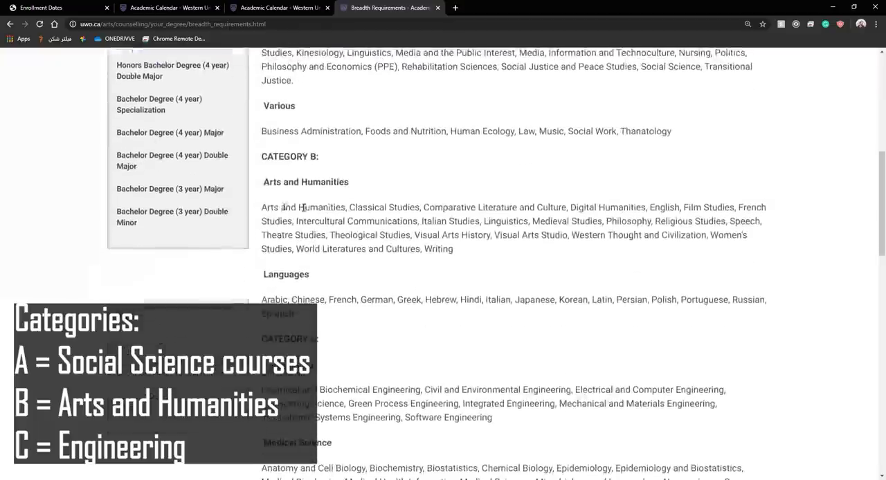
{"action": "scroll", "scroll_direction": "down", "scroll_amount": 3}
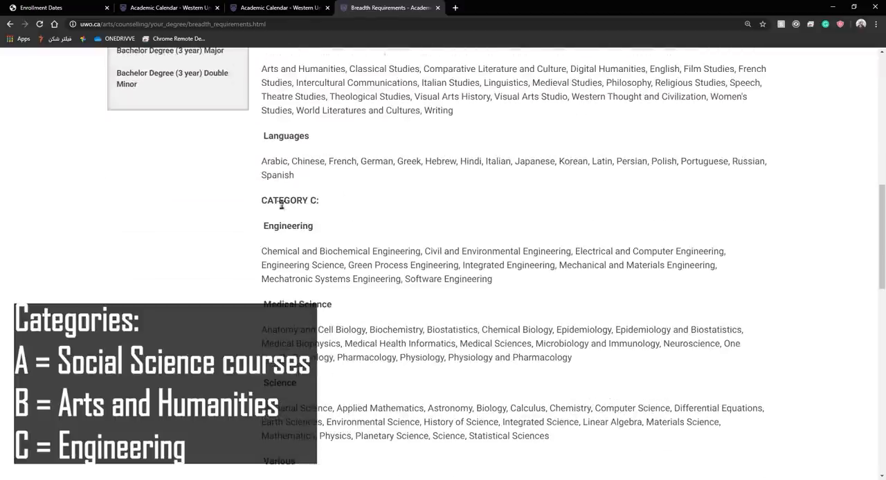
{"action": "scroll", "scroll_direction": "up", "scroll_amount": 3}
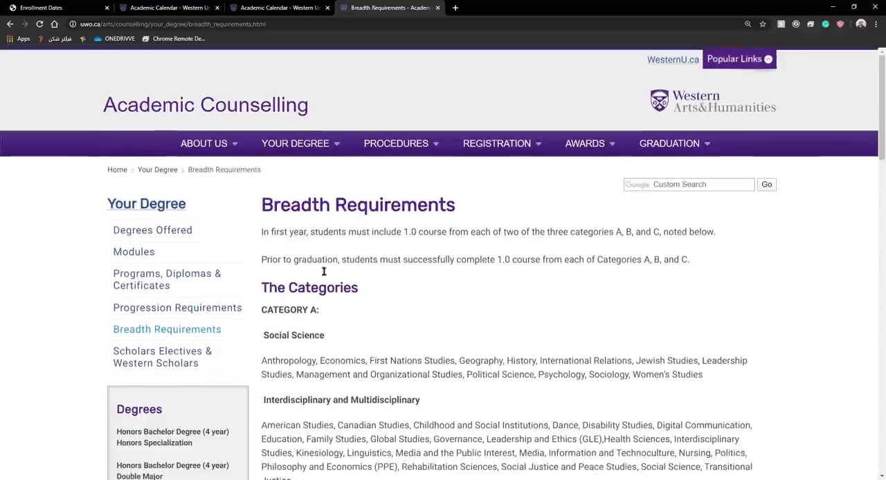
{"action": "mouse_move", "coordinate": [414, 304]}
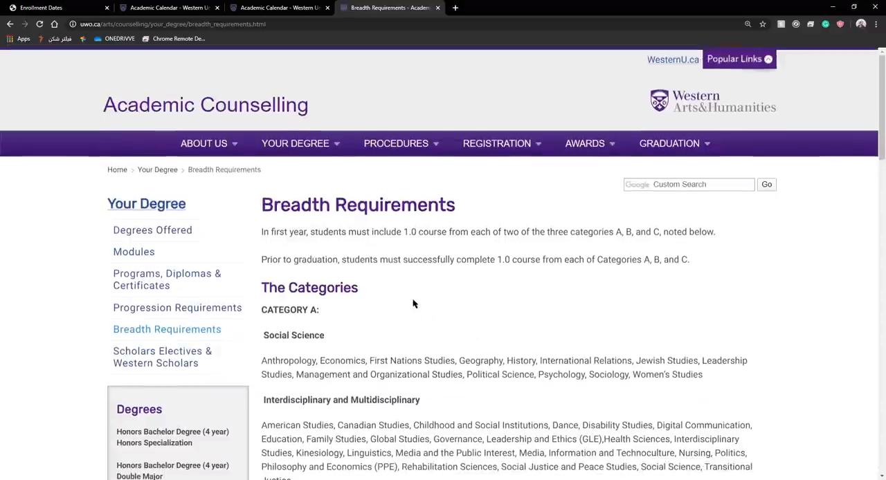
{"action": "left_click", "coordinate": [277, 7]}
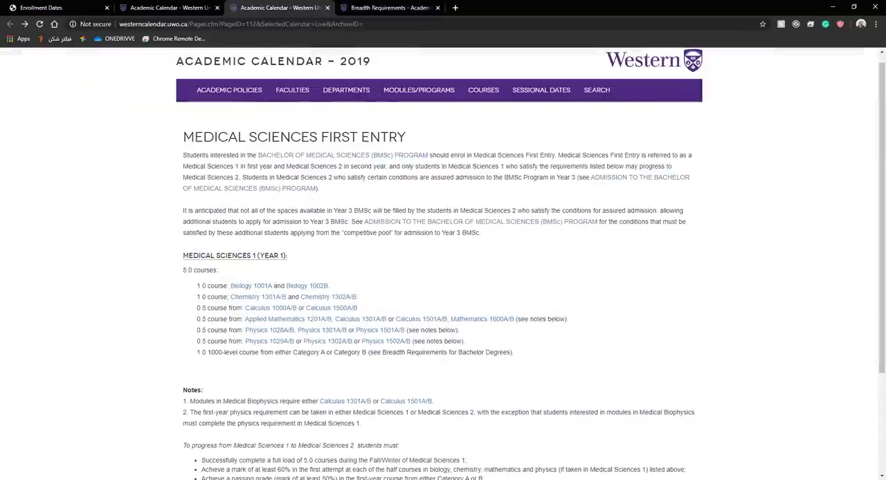